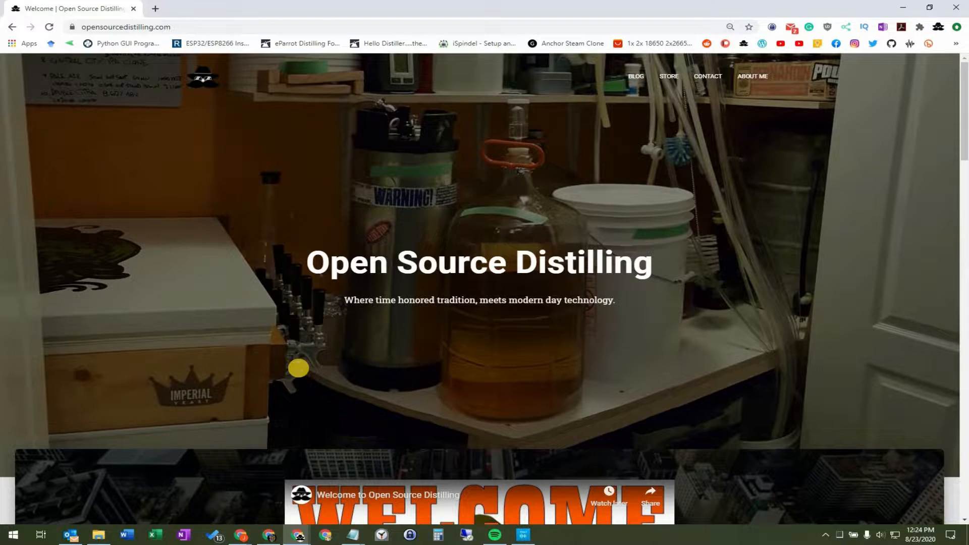
mouse_move(317, 370)
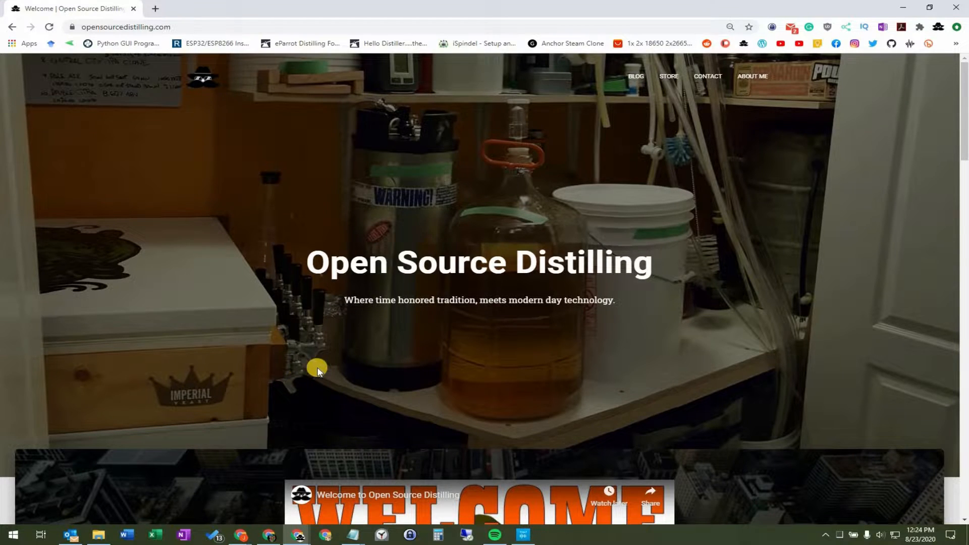
mouse_move(319, 308)
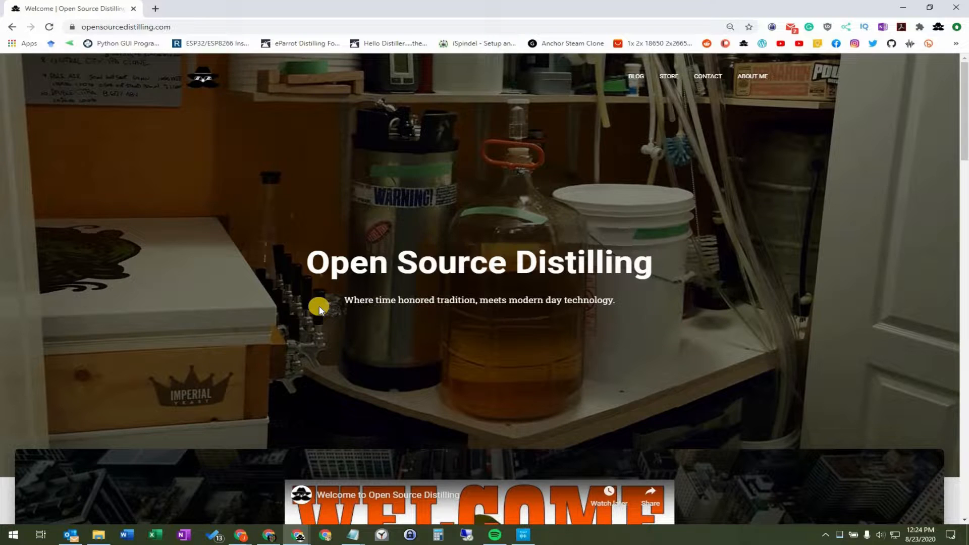
mouse_move(320, 286)
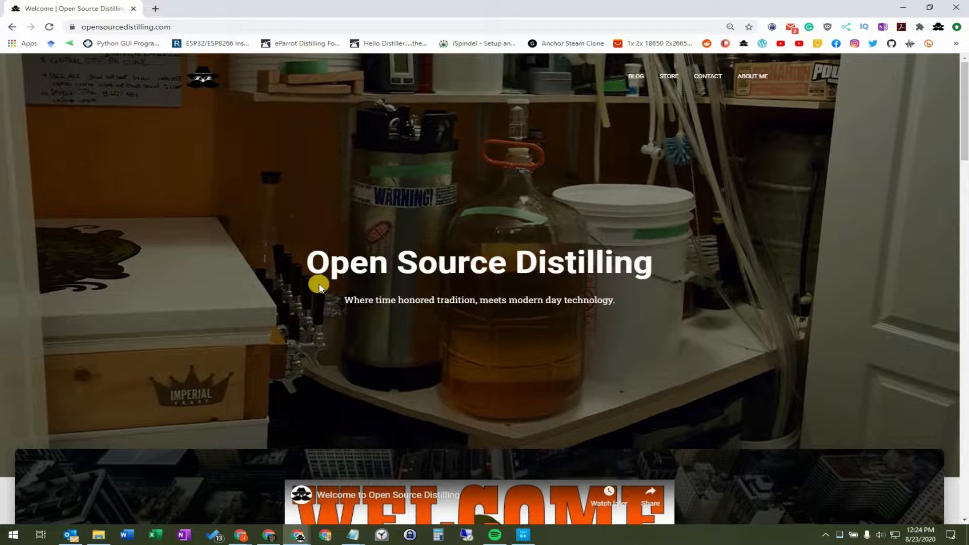
Step: Search 'putty', reach the PuTTY releases page and download putty-64bit-0.74-installer.msi
click(123, 26)
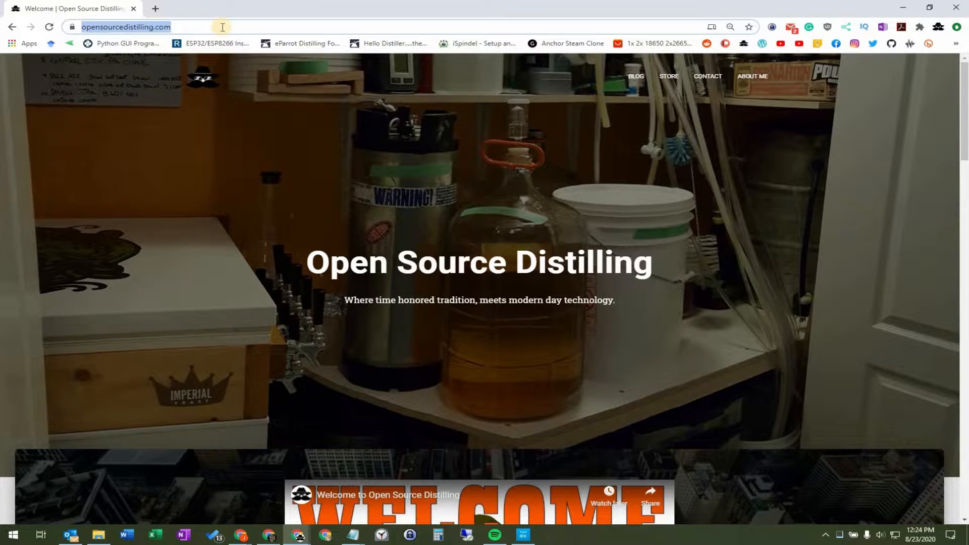
text(putty.org)
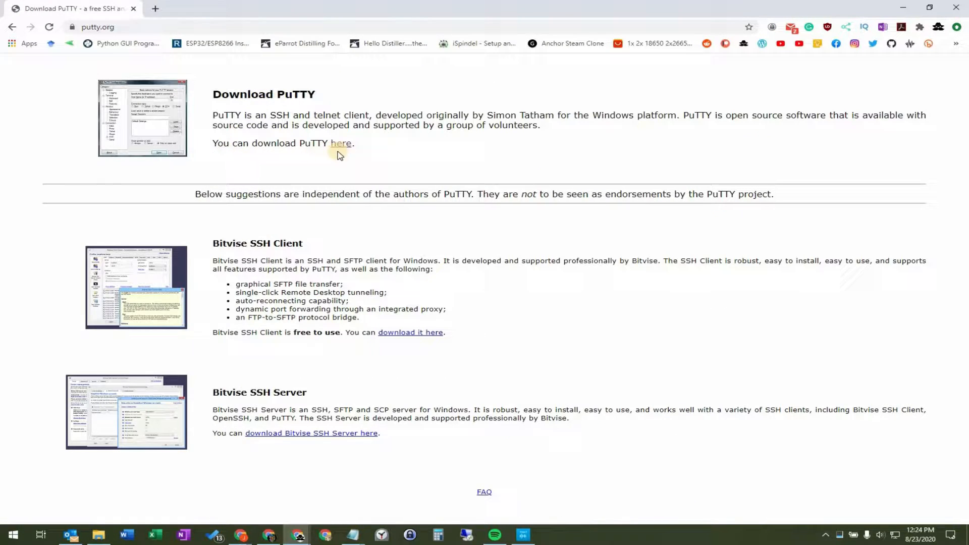
click(341, 143)
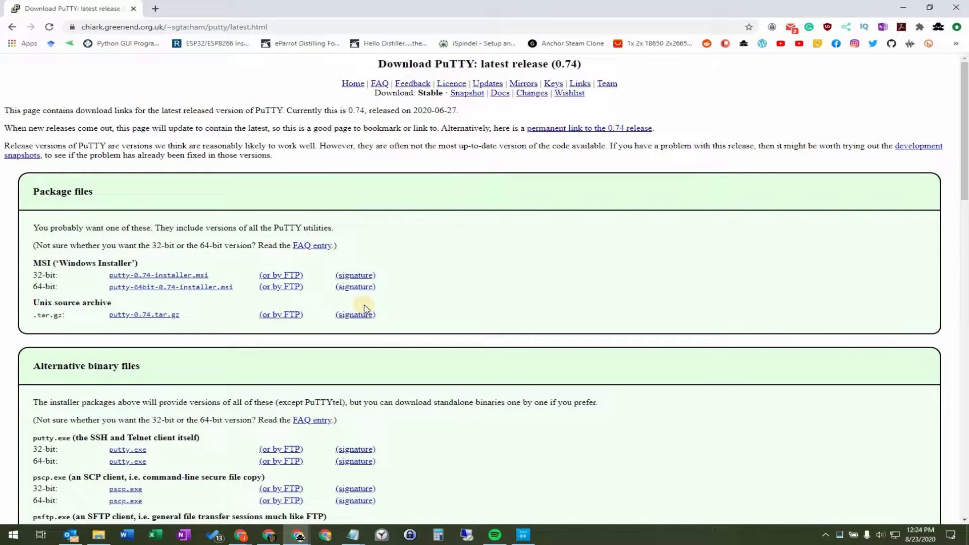
scroll(down, 3)
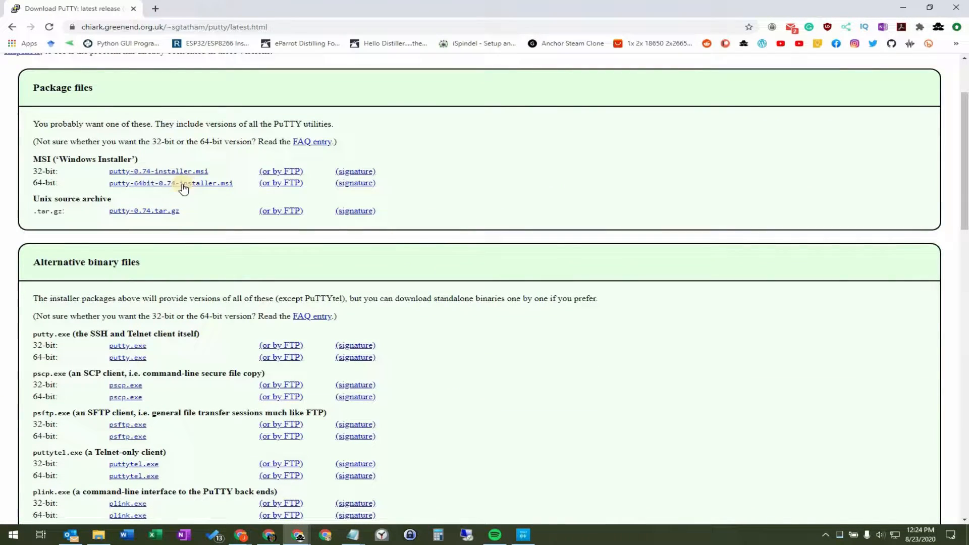
click(170, 183)
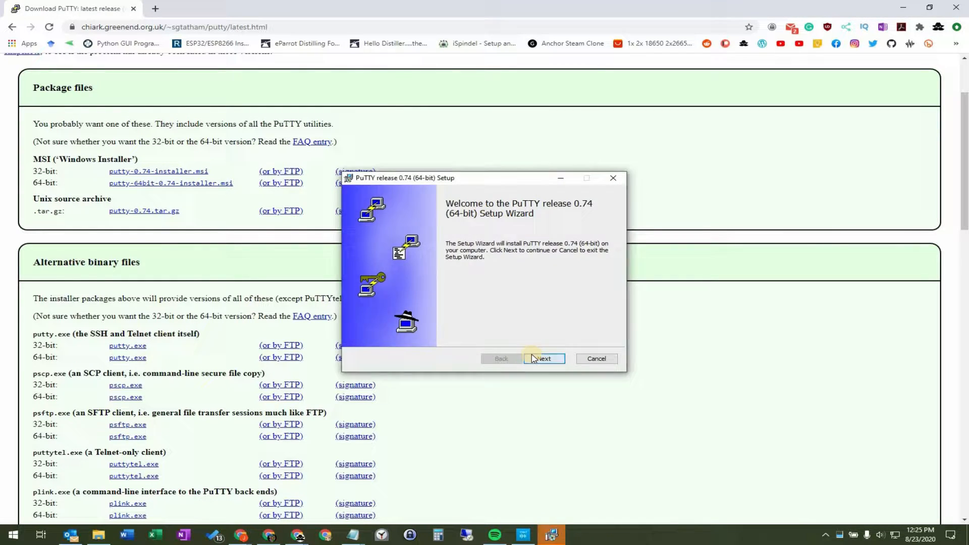
Step: Complete the PuTTY 0.74 setup wizard with 'View README file' unchecked
click(543, 358)
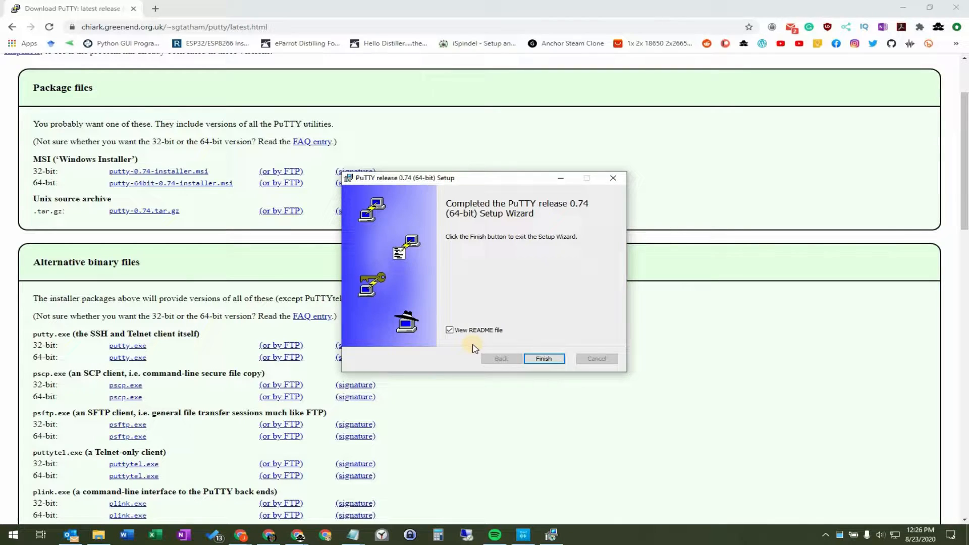
click(449, 329)
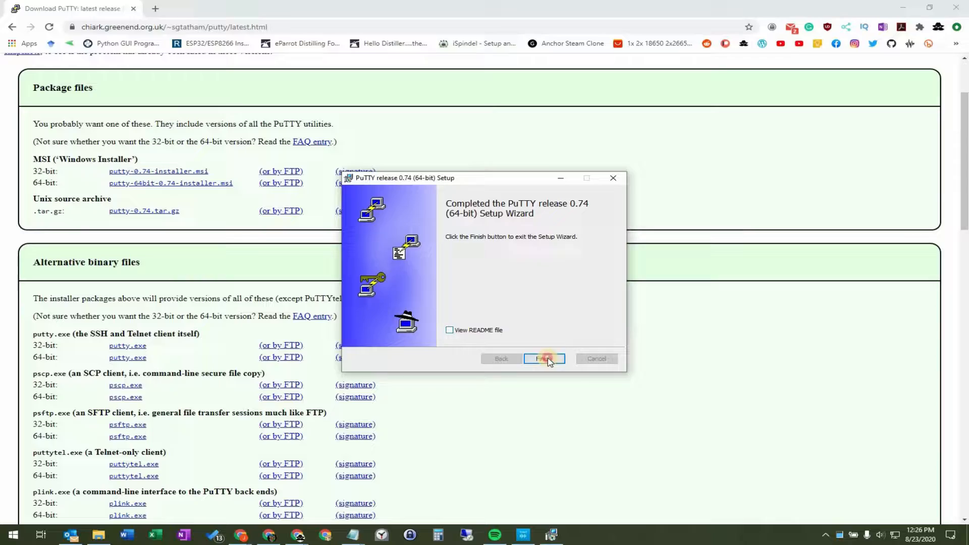
click(12, 535)
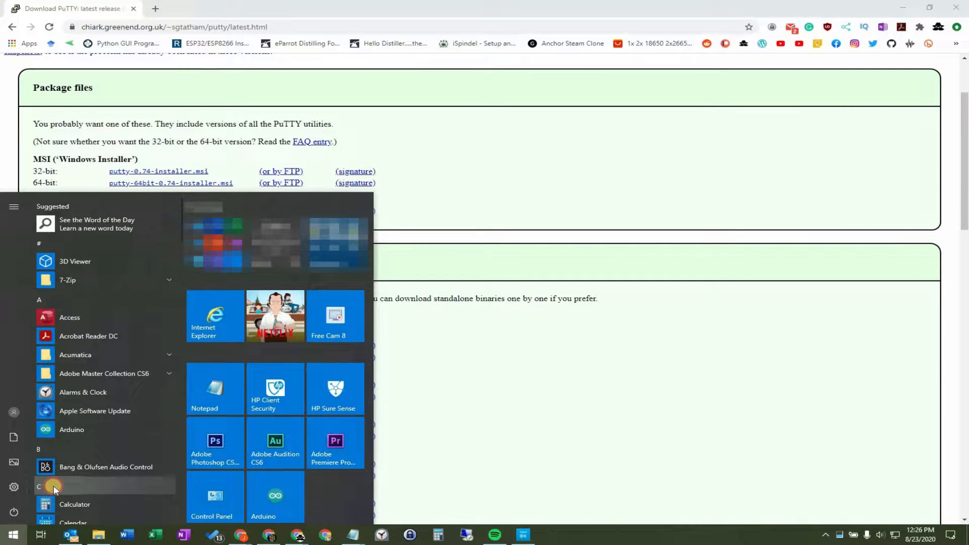
Step: Launch PuTTY from the Start menu's PuTTY (64-bit) folder
scroll(down, 3)
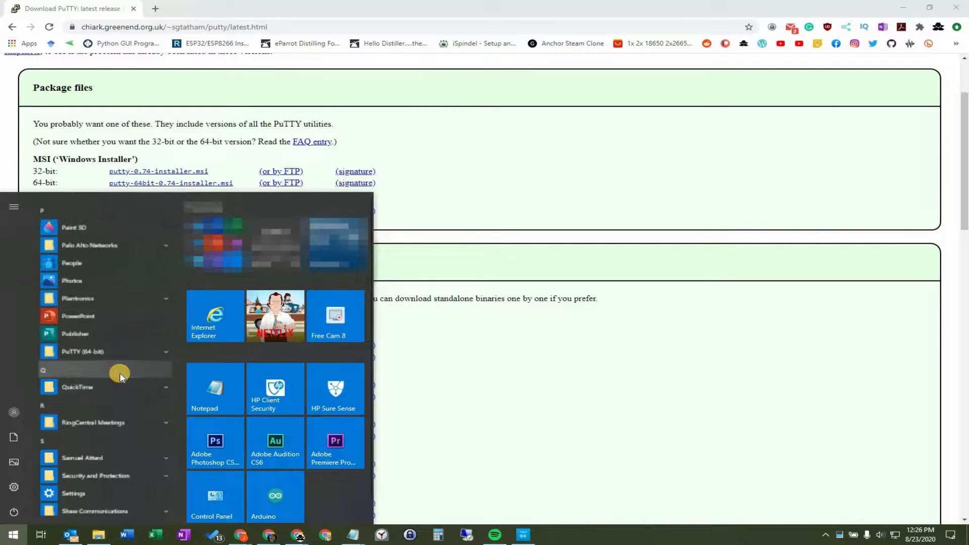
click(105, 351)
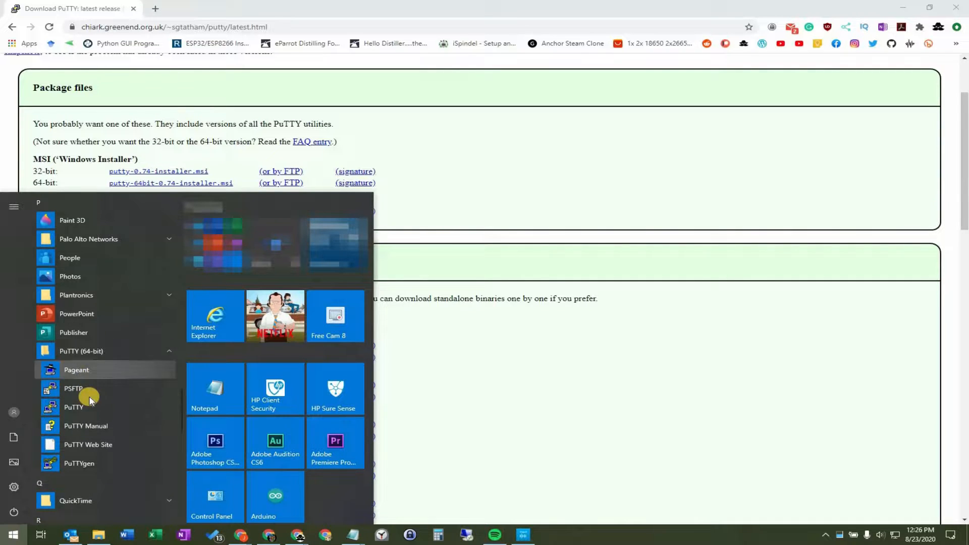
mouse_move(74, 407)
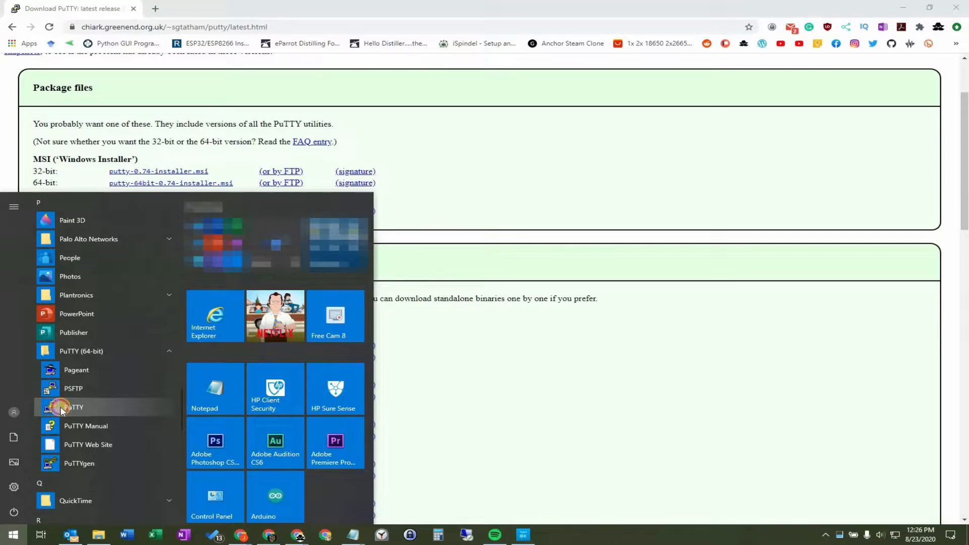
click(71, 406)
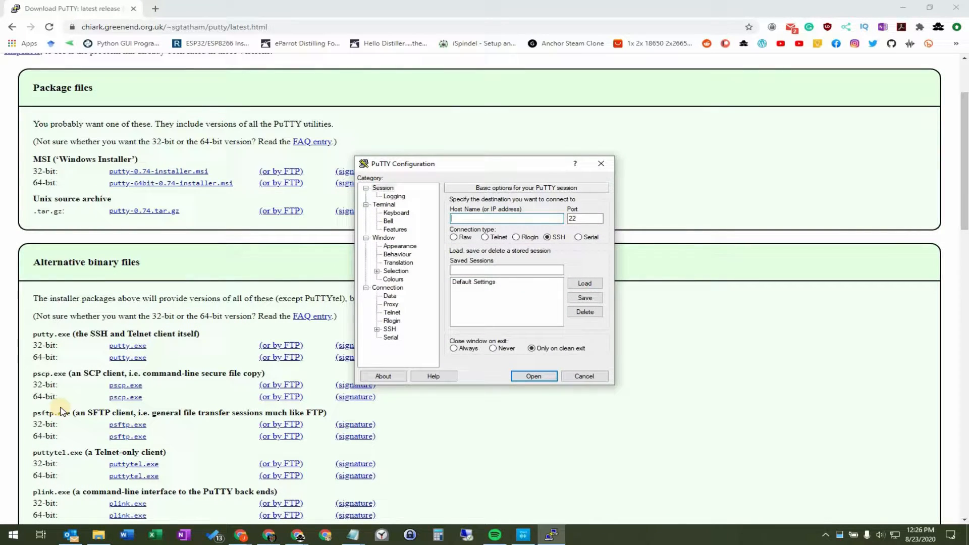
mouse_move(82, 361)
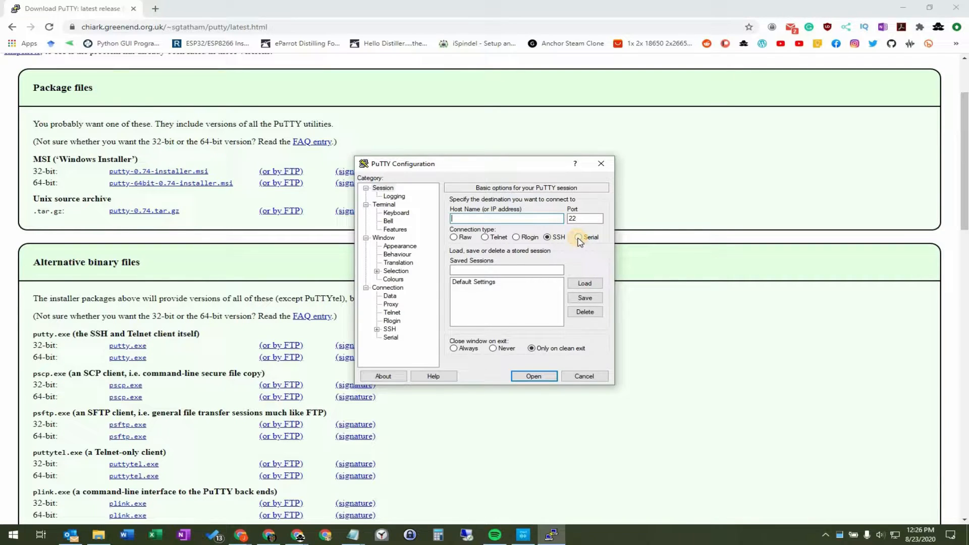
Step: Try a Serial connection on COM1 at 9600 and dismiss the unable-to-open-port error
click(579, 237)
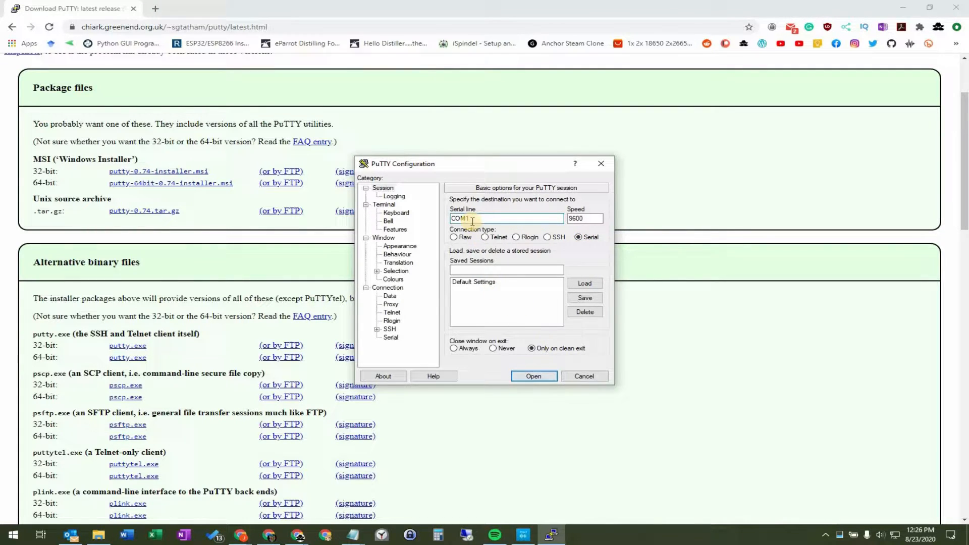
click(533, 375)
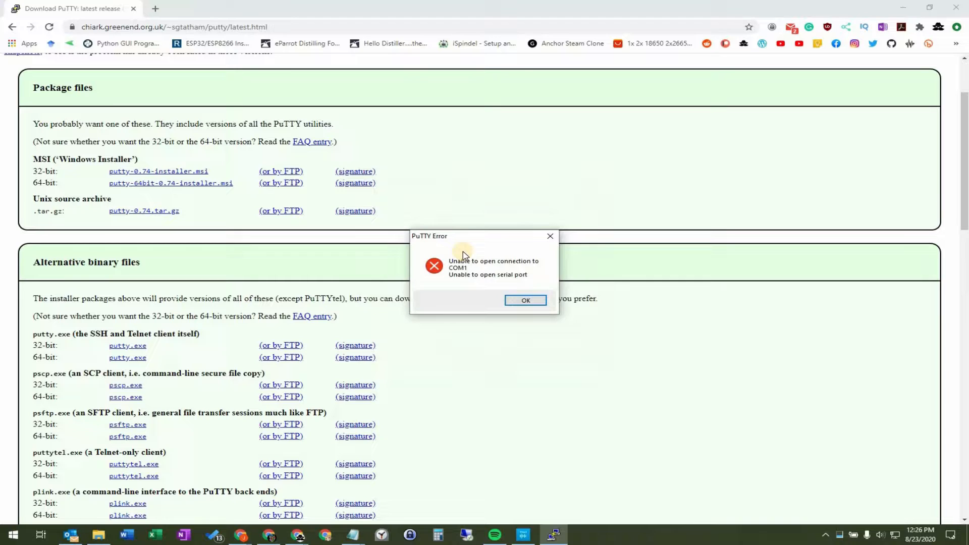
click(525, 300)
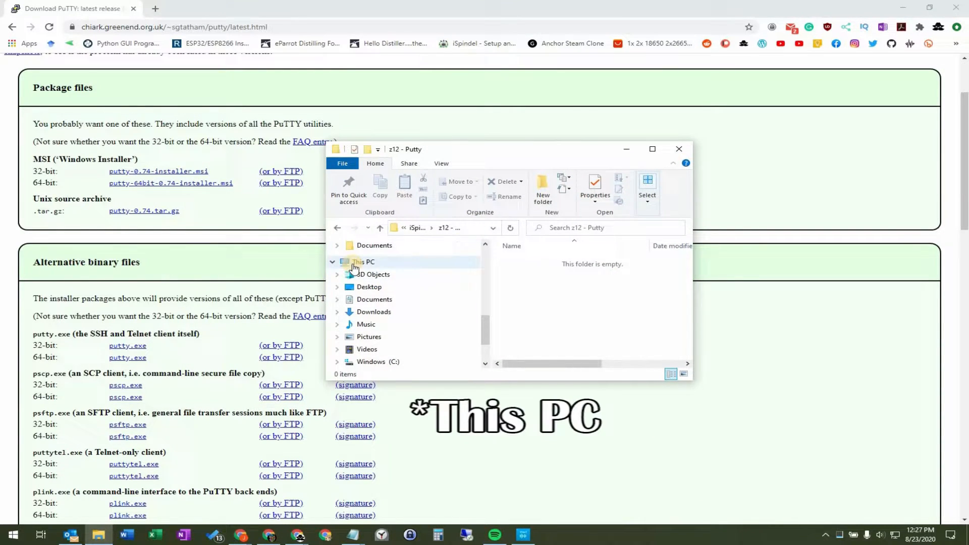
Step: Choose Manage on This PC to bring up Computer Management
right_click(363, 262)
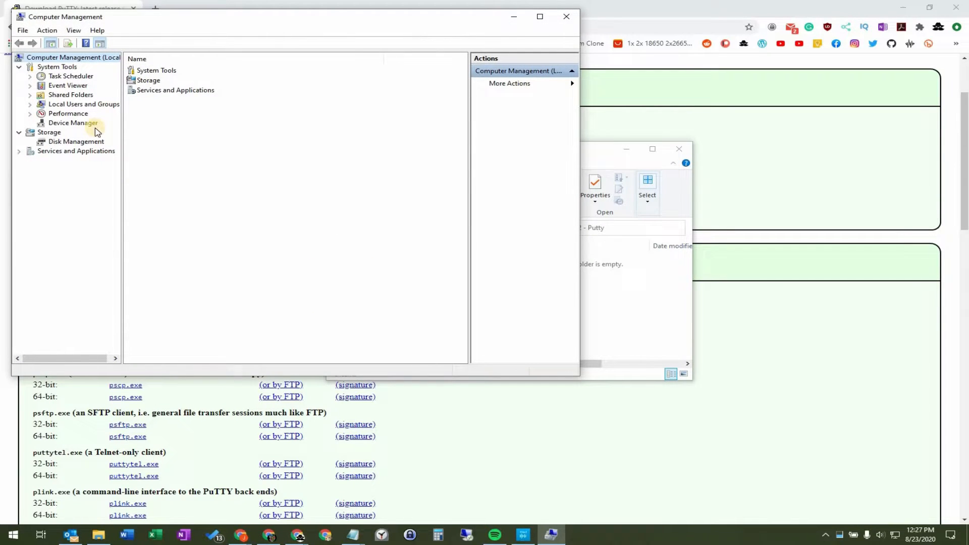
Step: In Device Manager, expand Ports (COM & LPT) to find USB-SERIAL CH340 on COM3, then return to PuTTY
click(70, 122)
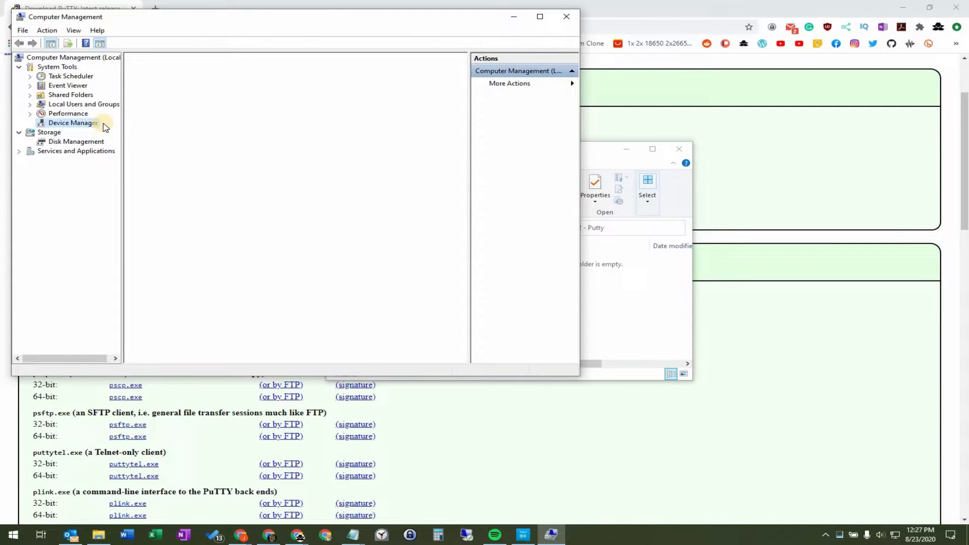
click(72, 122)
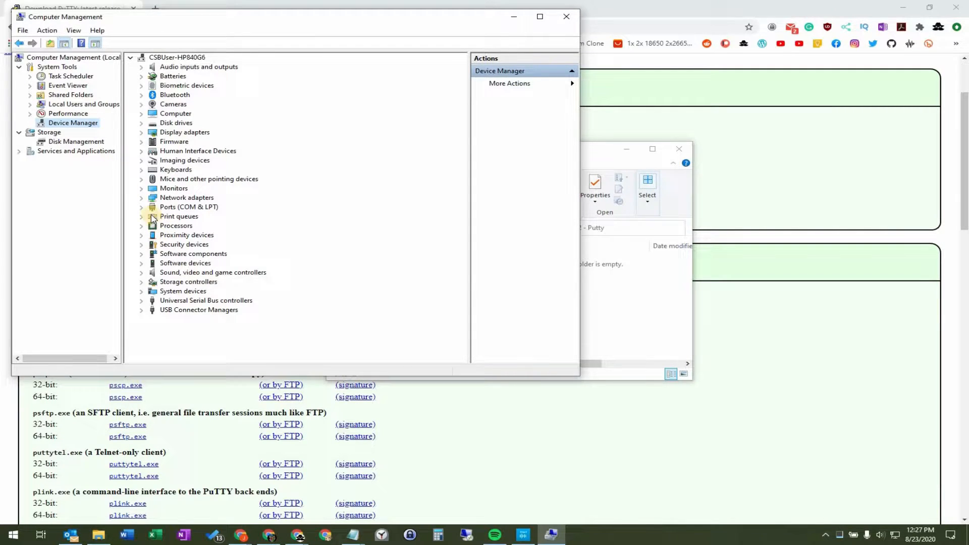
click(141, 206)
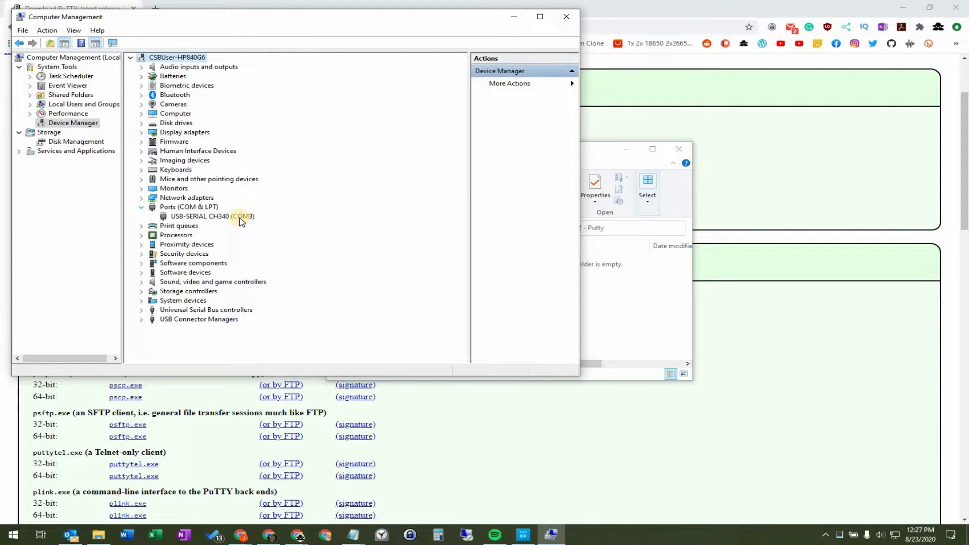
click(212, 216)
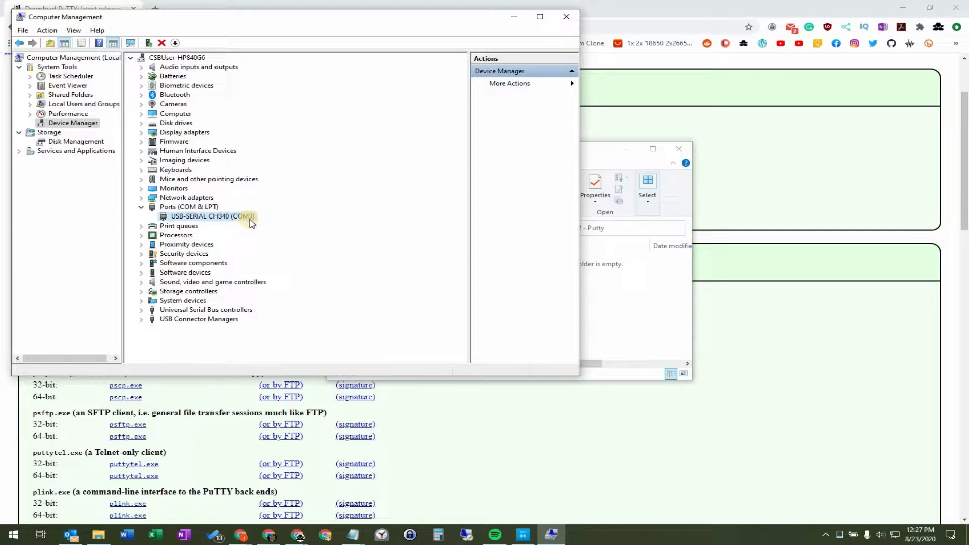
mouse_move(161, 350)
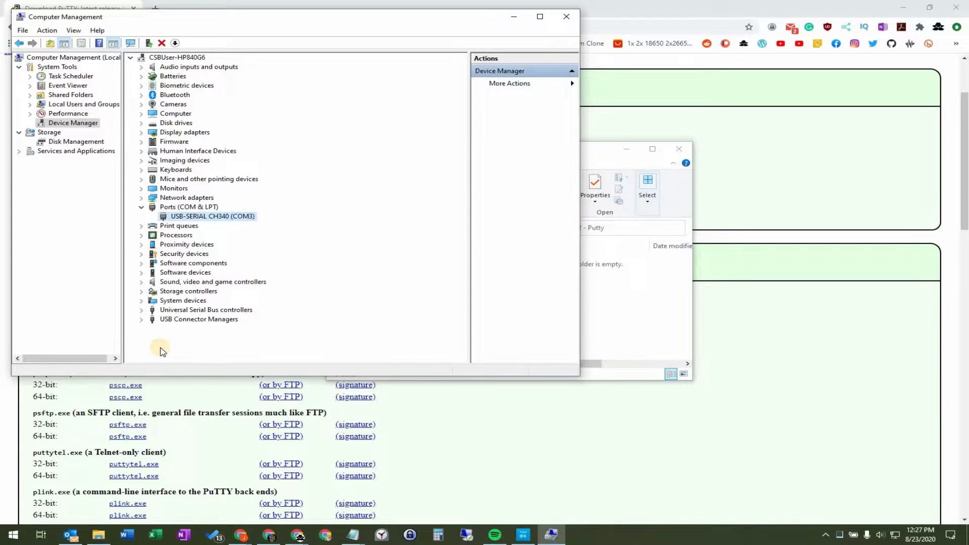
click(11, 536)
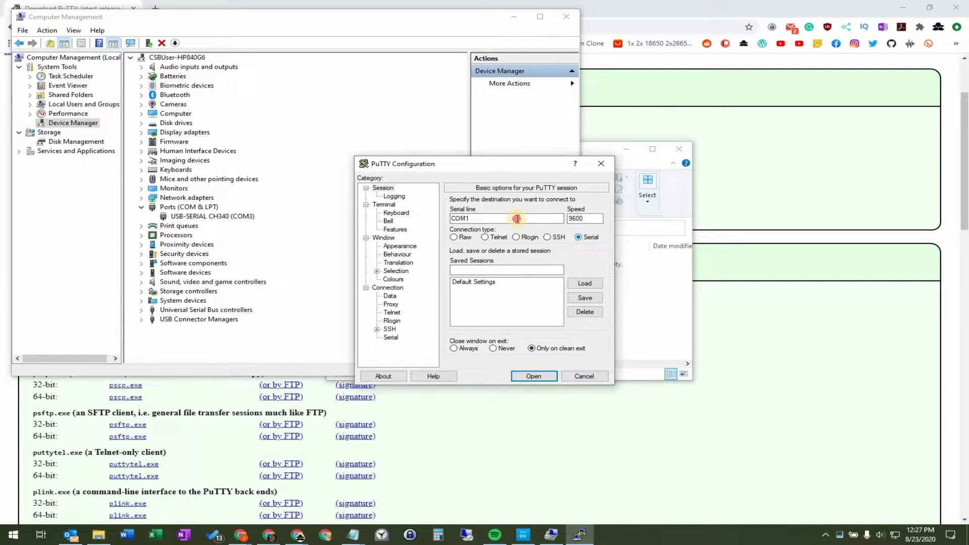
Step: Connect PuTTY's serial line to COM3 instead of COM1, getting garbled output
click(533, 376)
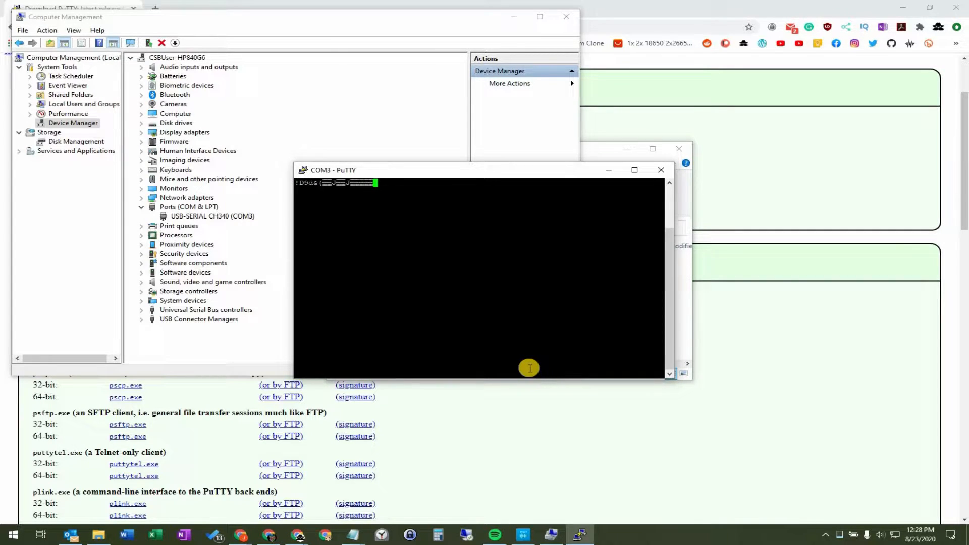
mouse_move(544, 179)
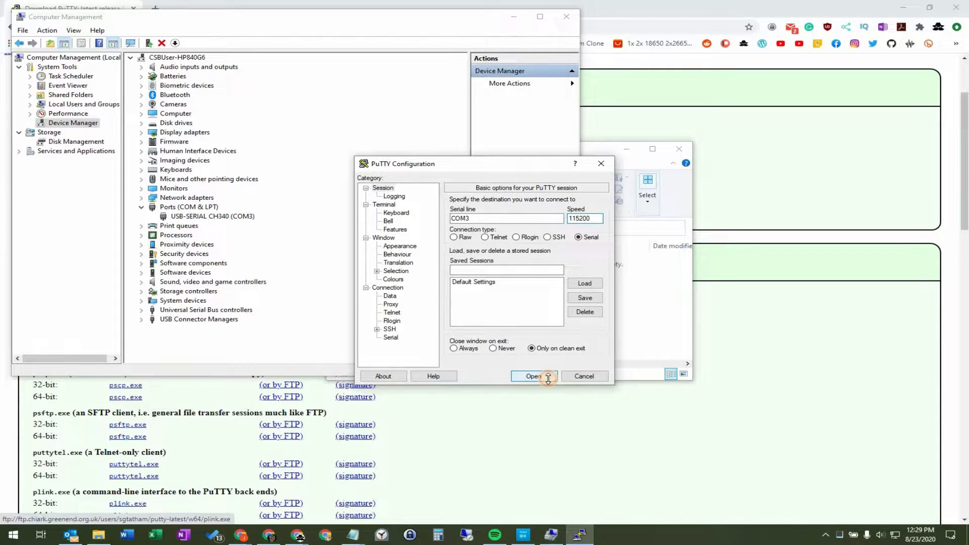
Step: Reconnect to COM3 at 115200 baud for a readable iSpindel boot log and maximize the terminal
click(533, 376)
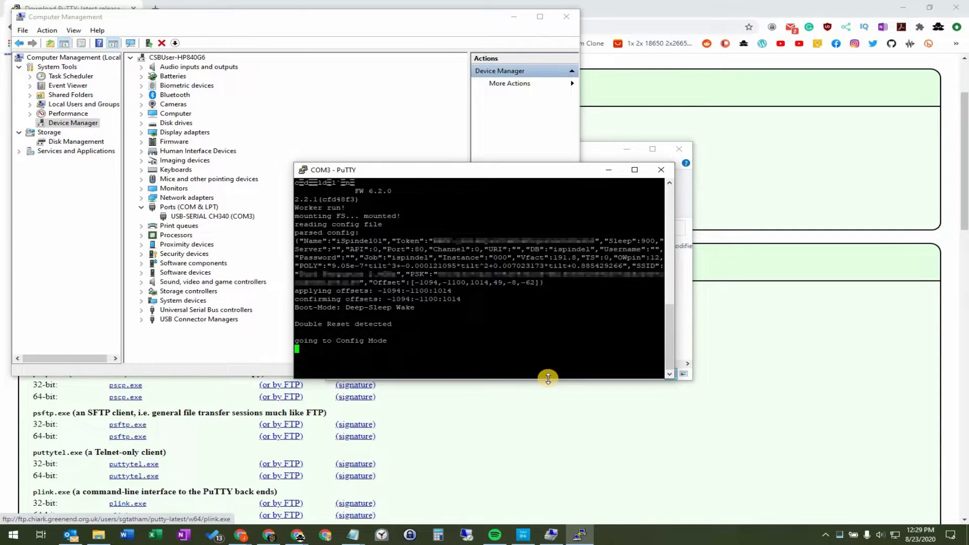
double_click(645, 265)
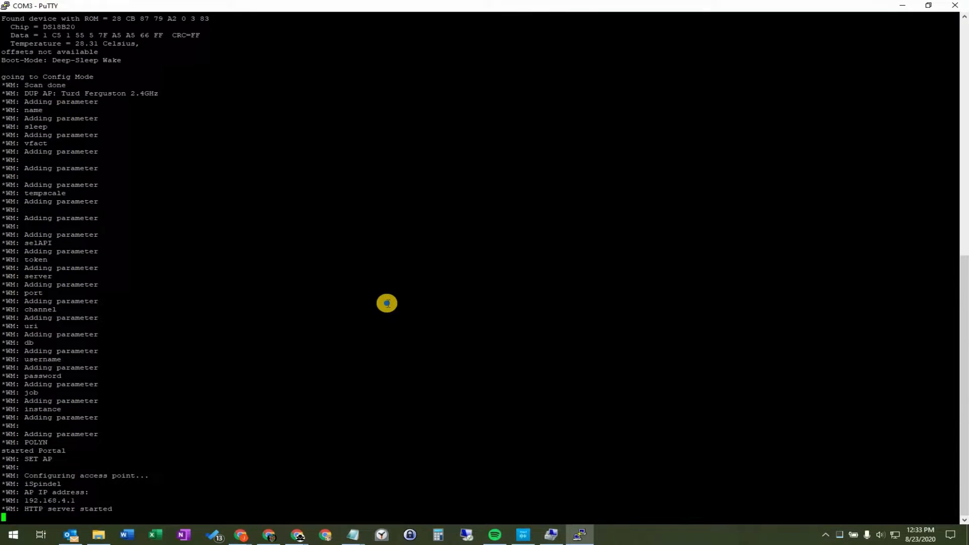
mouse_move(216, 6)
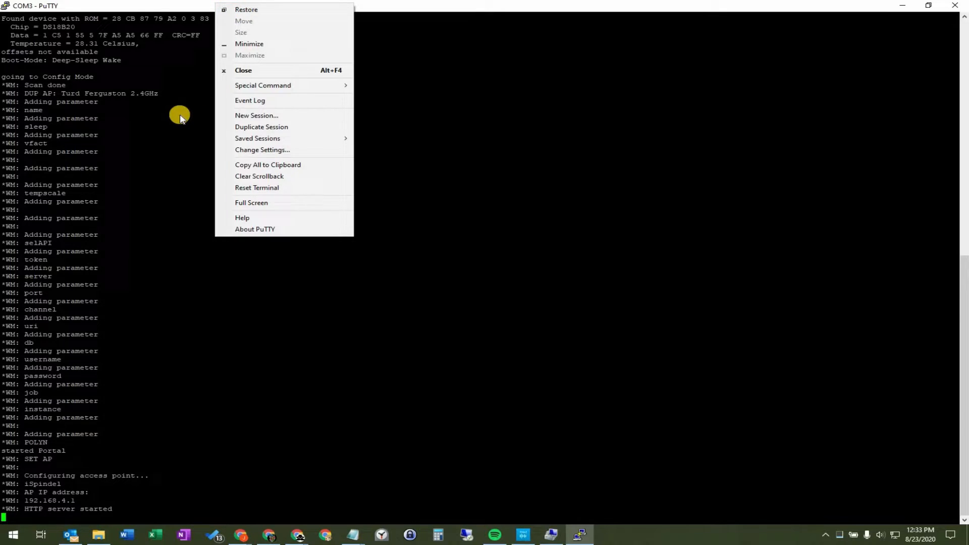
mouse_move(267, 165)
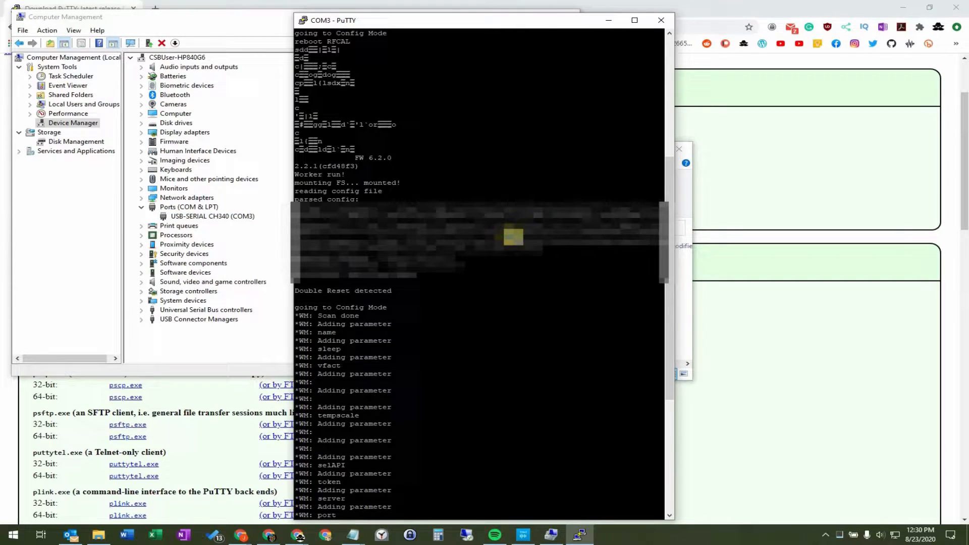
Step: With the window restored, bring up the terminal's context menu over the config-mode log
right_click(513, 238)
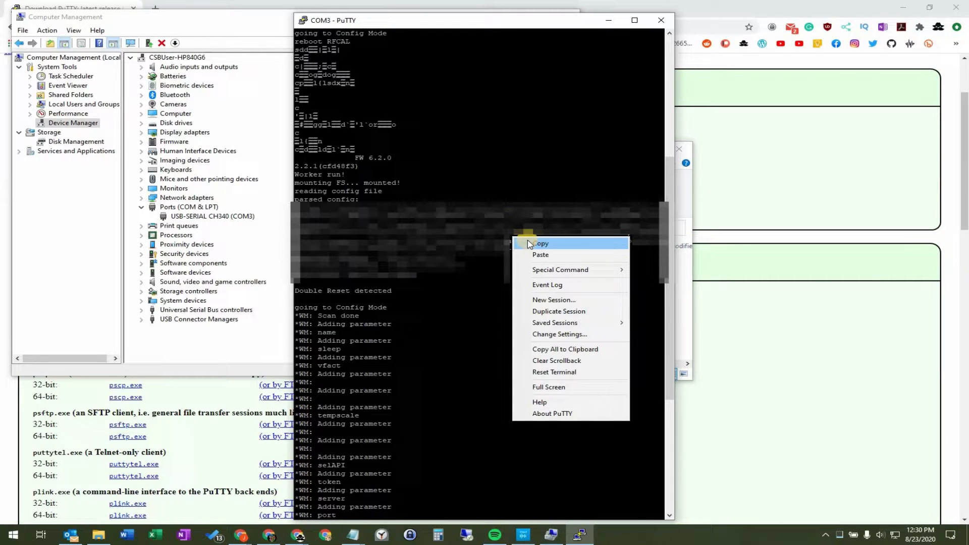
mouse_move(559, 270)
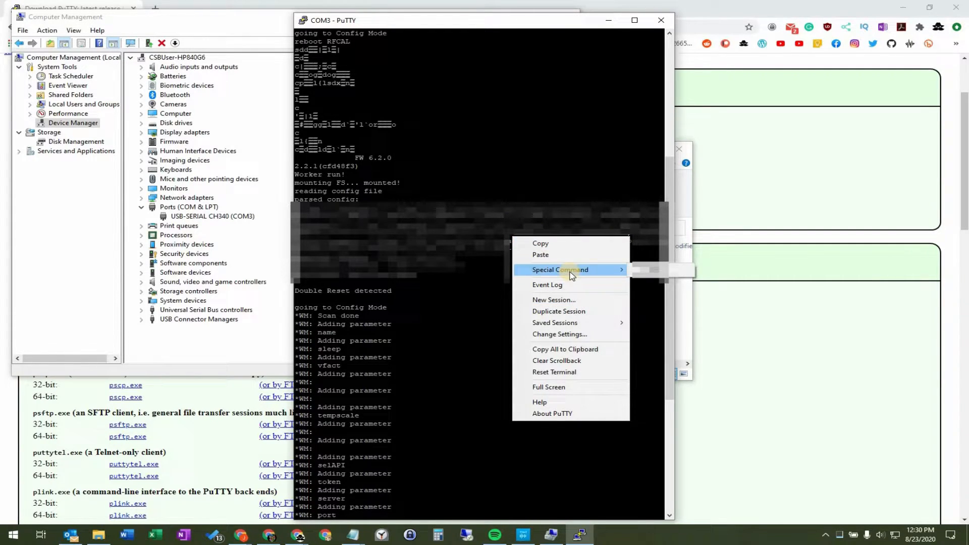
mouse_move(559, 281)
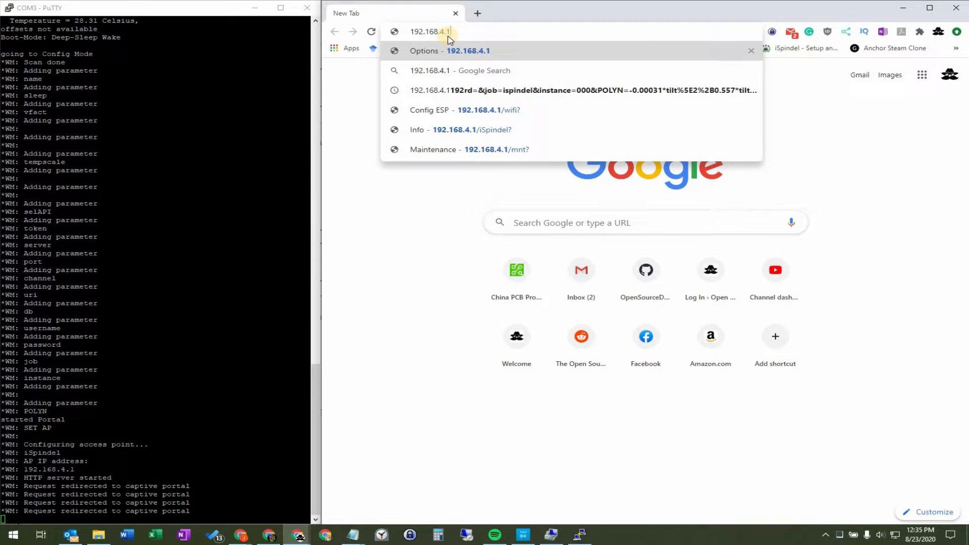
Step: Load the iSpindel portal at 192.168.4.1 and view its Configuration page down to the save button
click(449, 50)
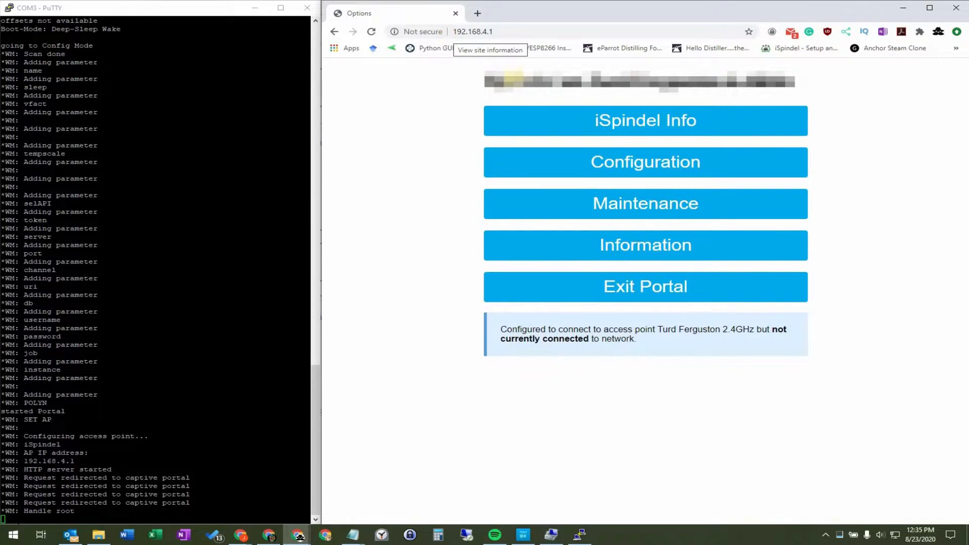
mouse_move(638, 309)
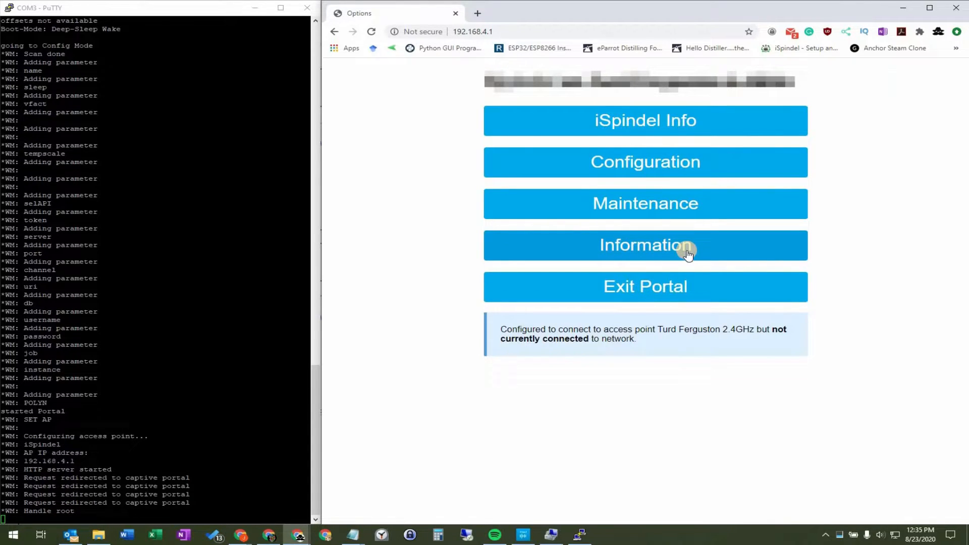
mouse_move(657, 172)
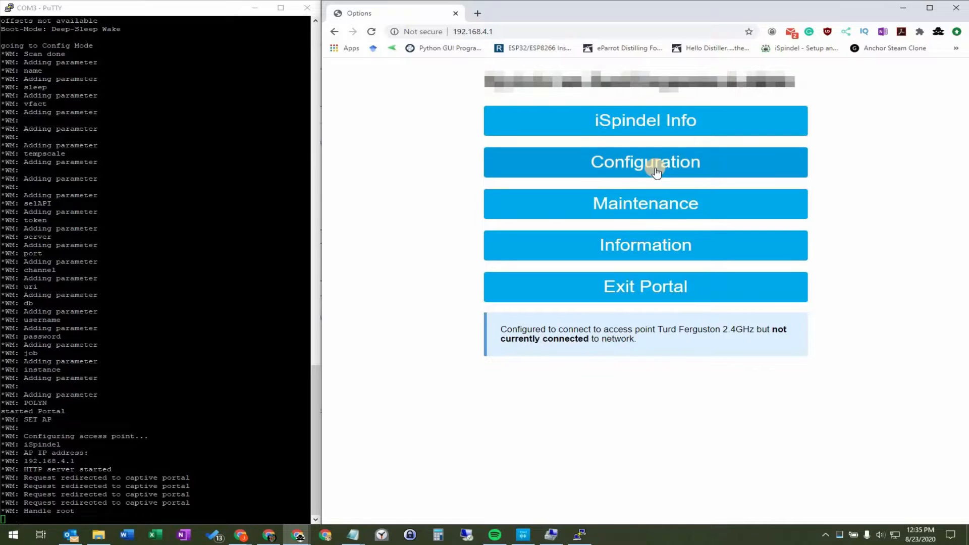
click(645, 161)
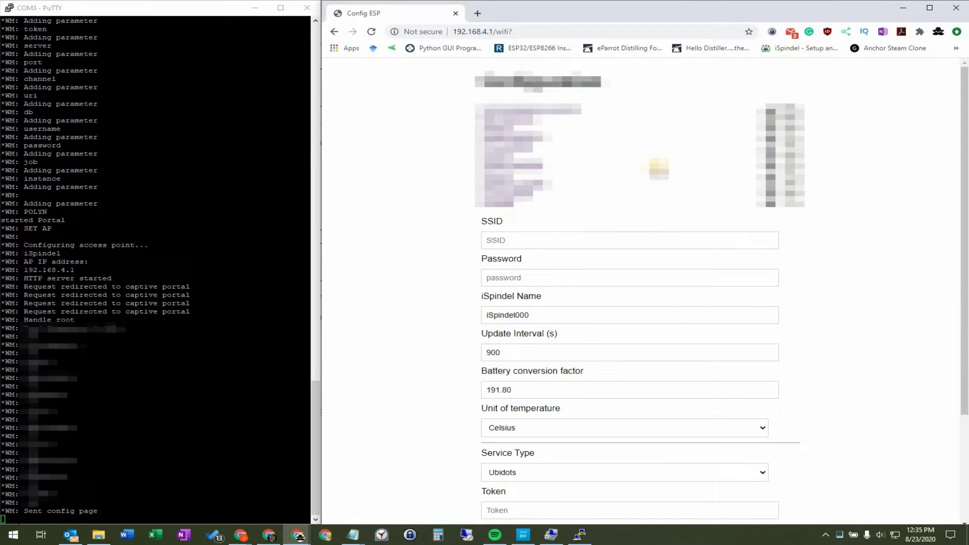
mouse_move(425, 387)
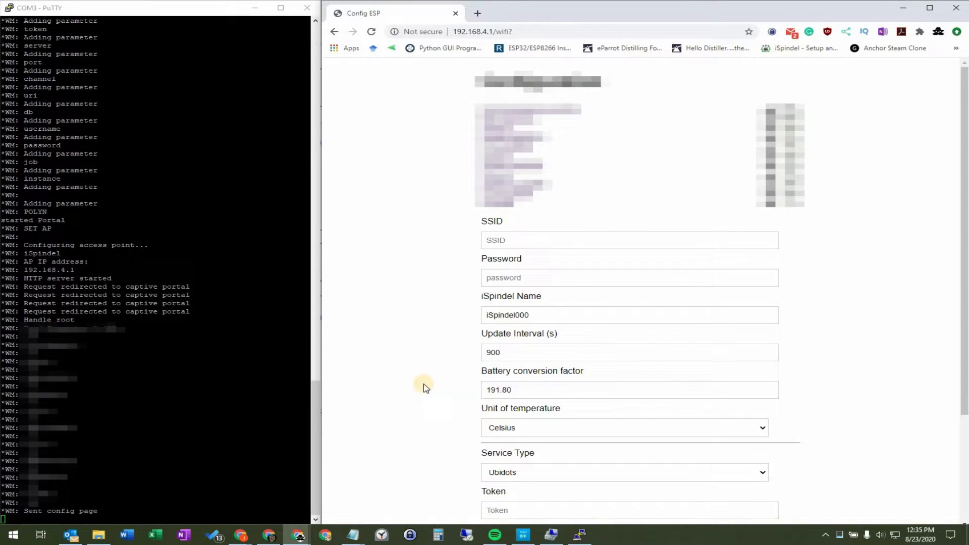
scroll(down, 3)
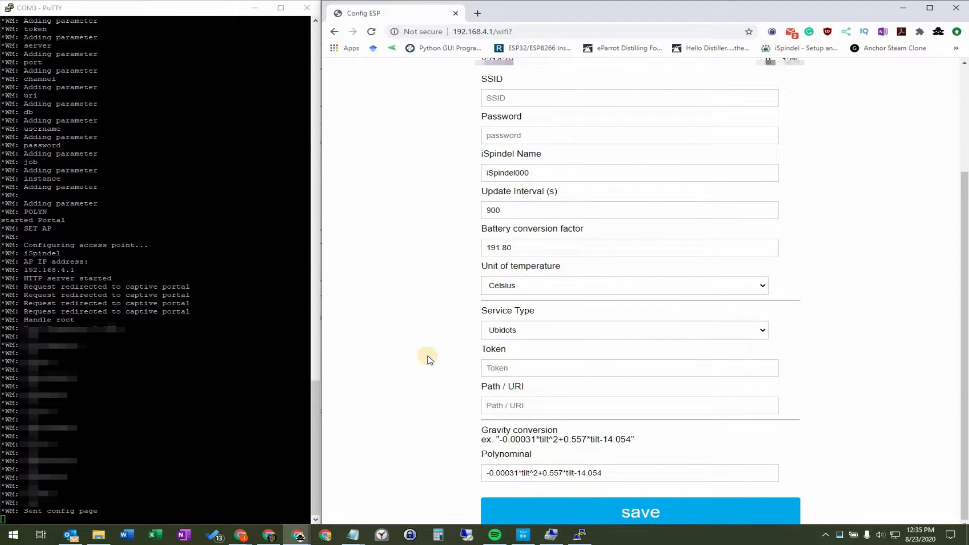
click(623, 284)
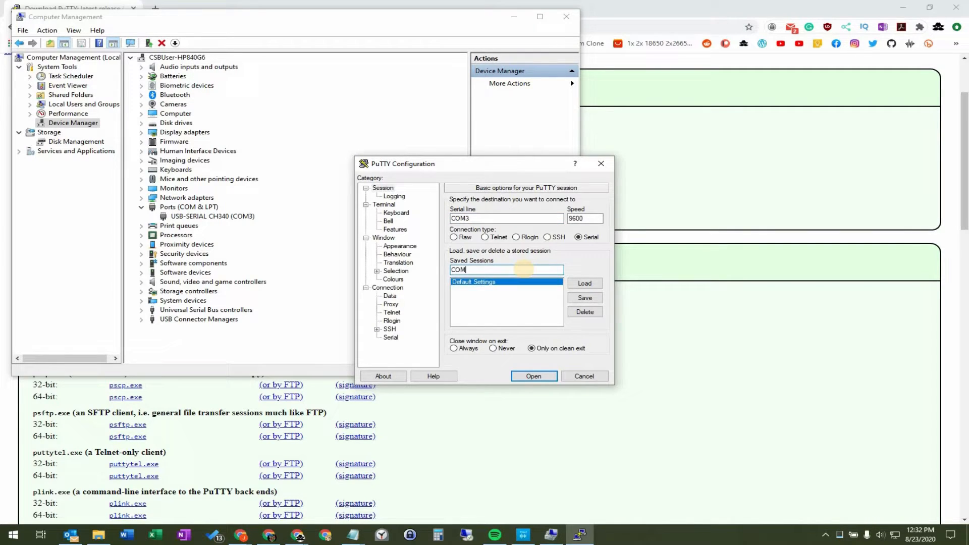
Step: Save a serial session 'iSpindel COM3' on COM3 at 115200 baud and open it to view the boot log
text(iSpindel)
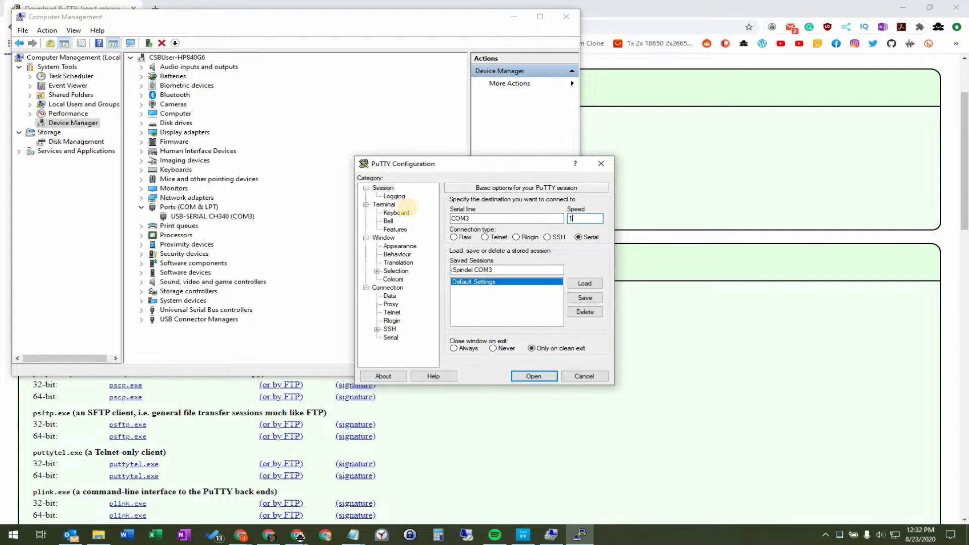
text(15200)
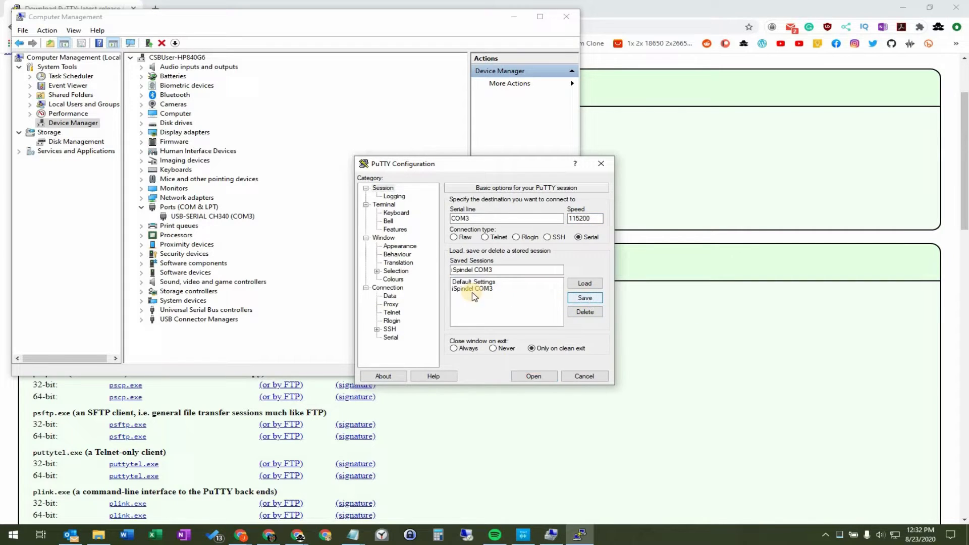
click(472, 289)
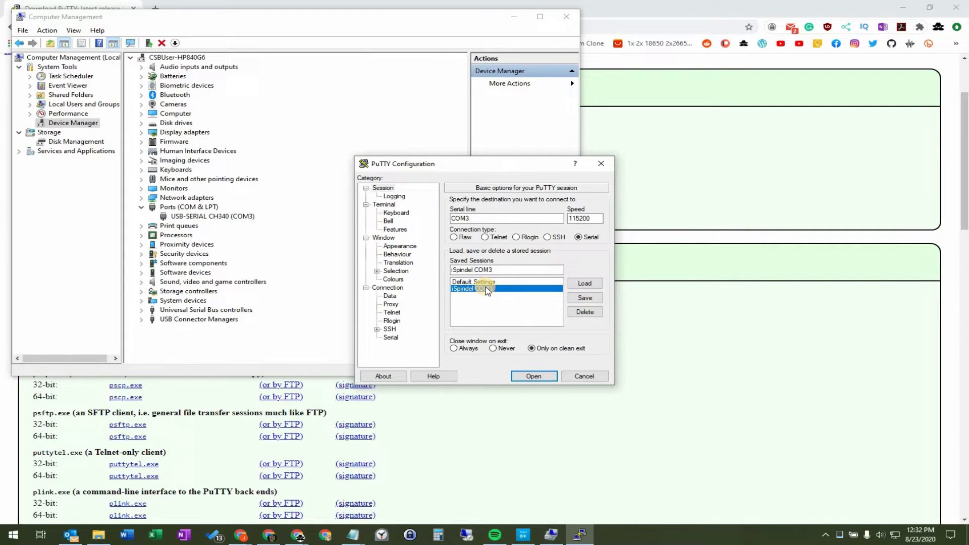
mouse_move(534, 376)
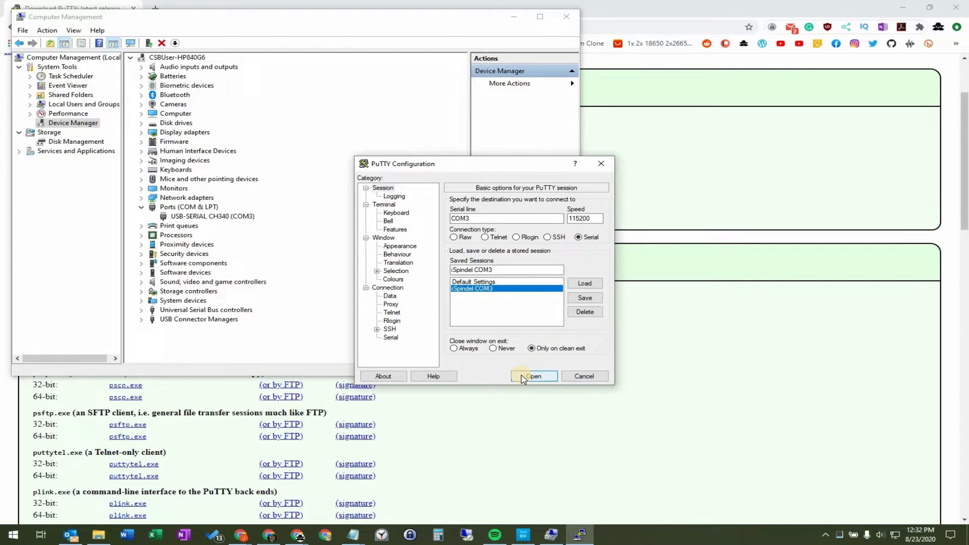
click(533, 375)
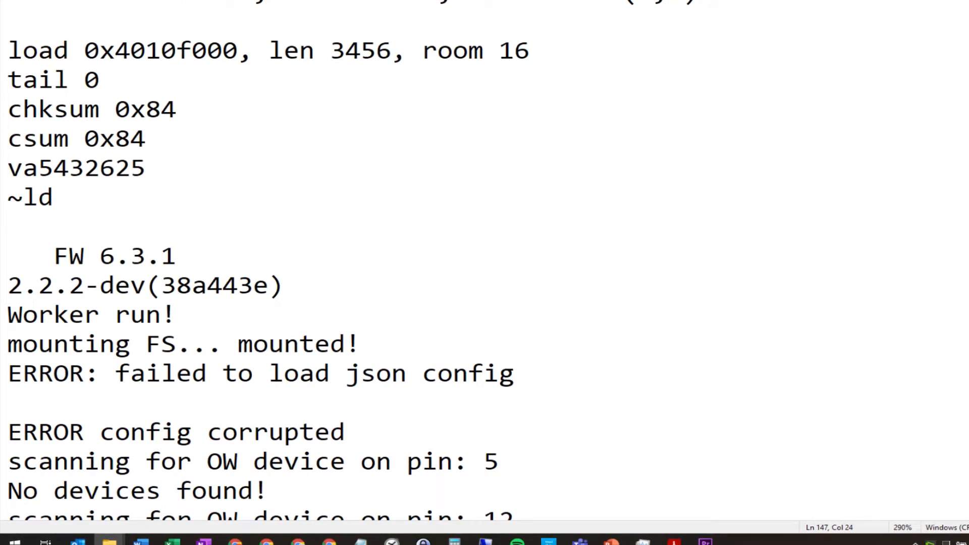
scroll(up, 3)
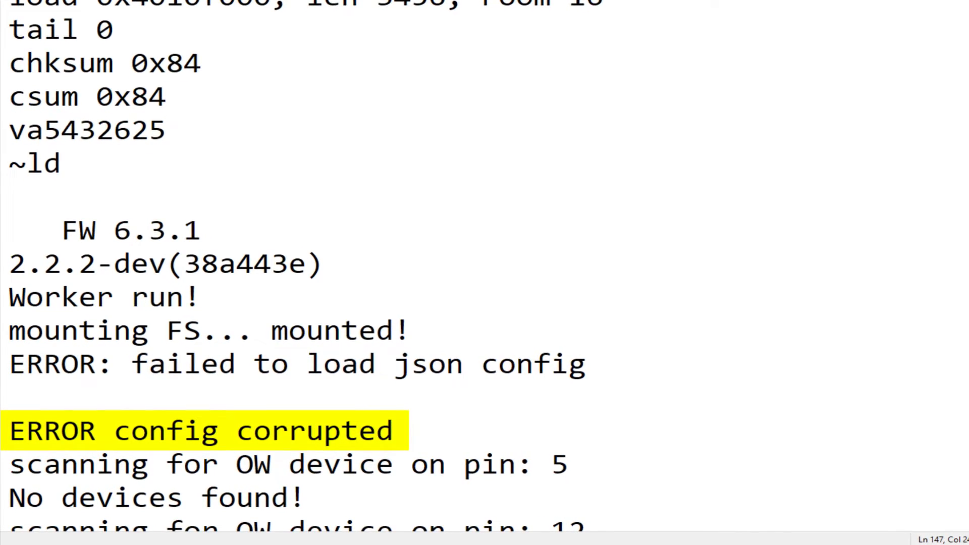
scroll(up, 3)
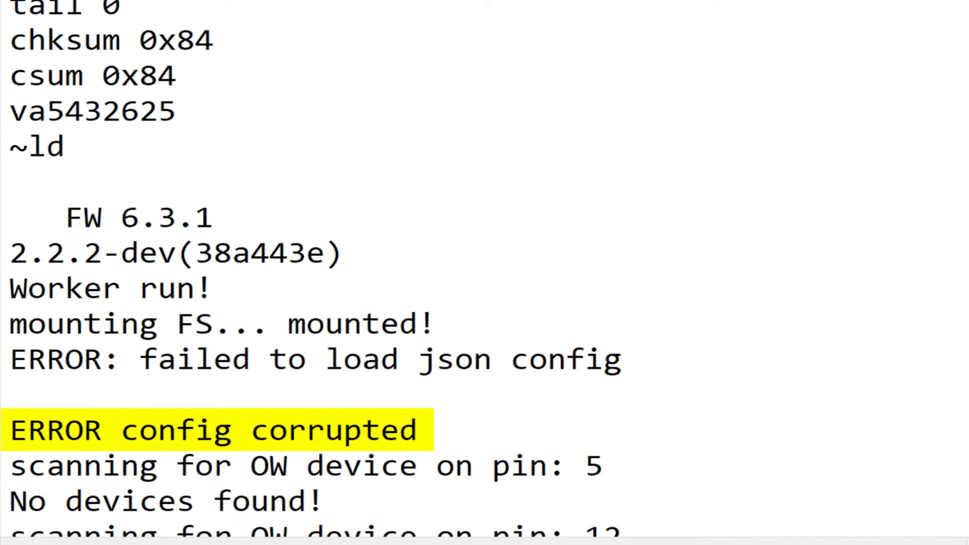
scroll(up, 3)
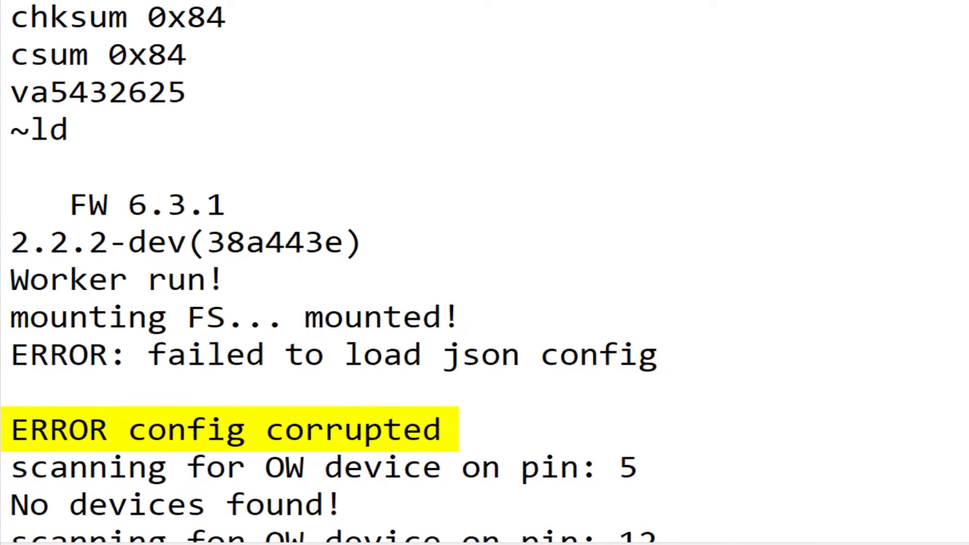
scroll(up, 3)
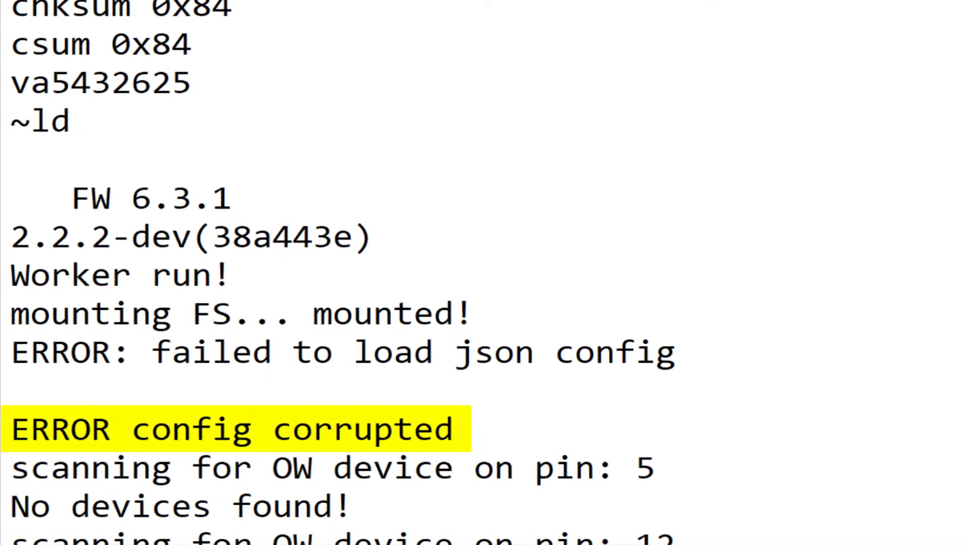